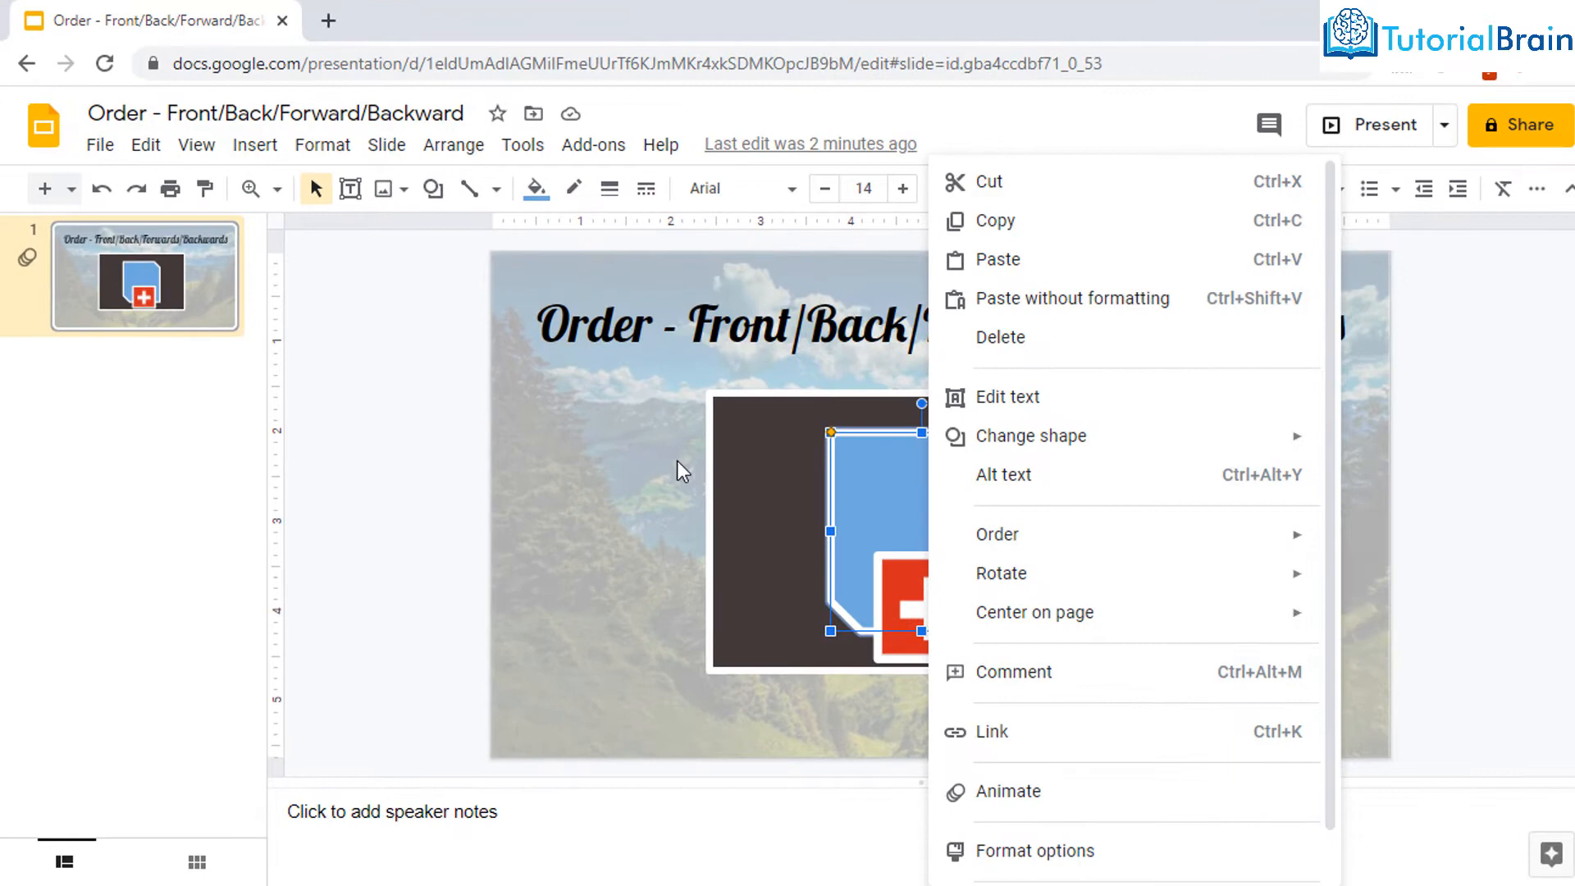
Send the flag image all the way to the back via its Order menu.
left_click(686, 468)
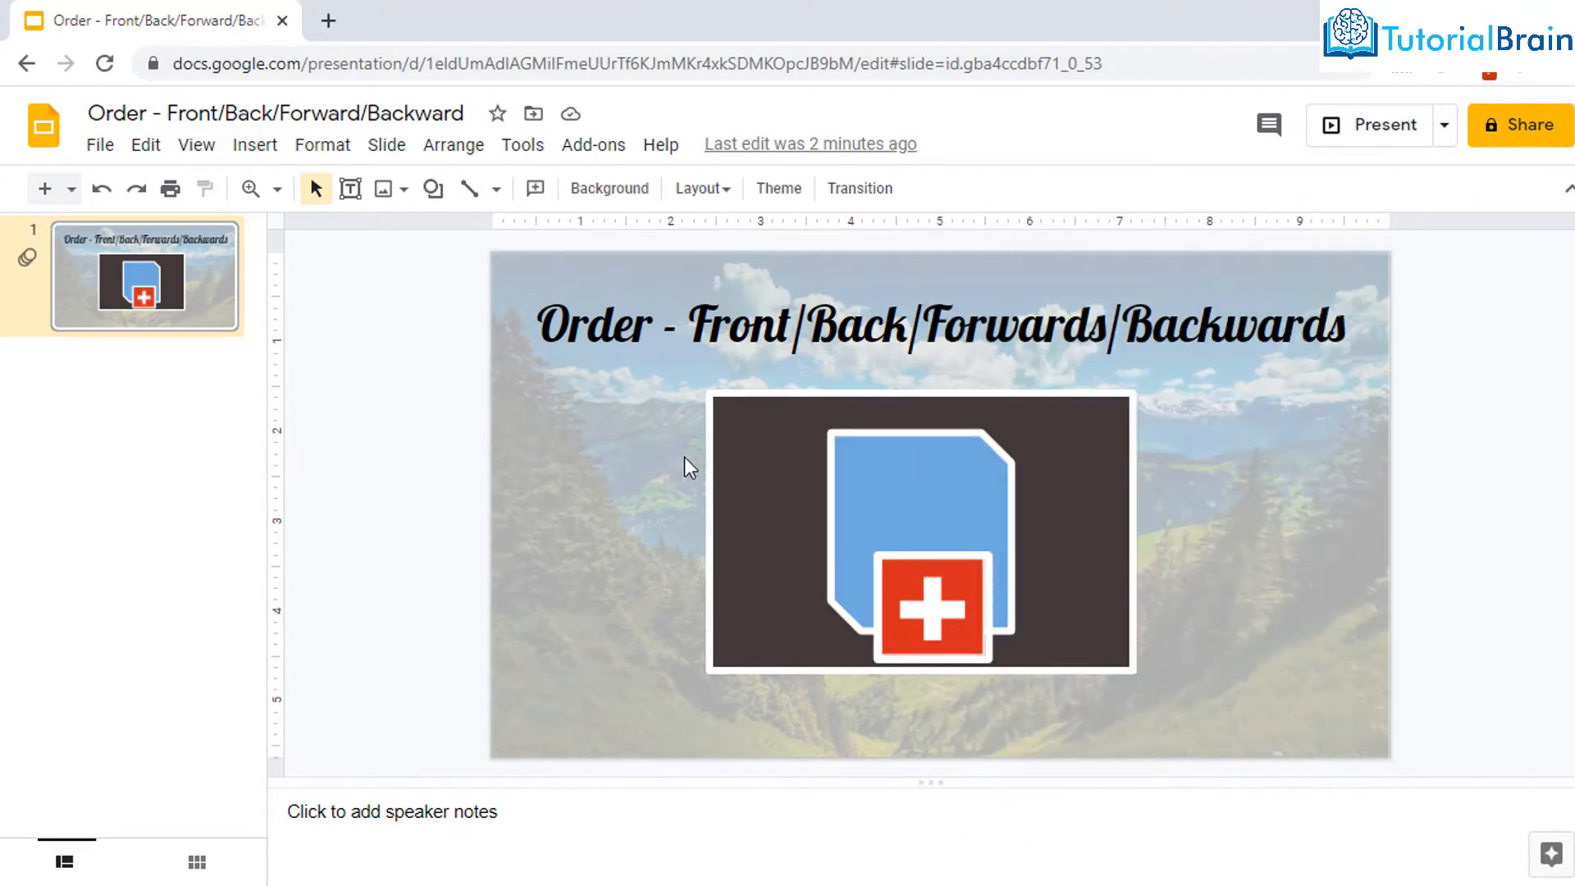
left_click(918, 532)
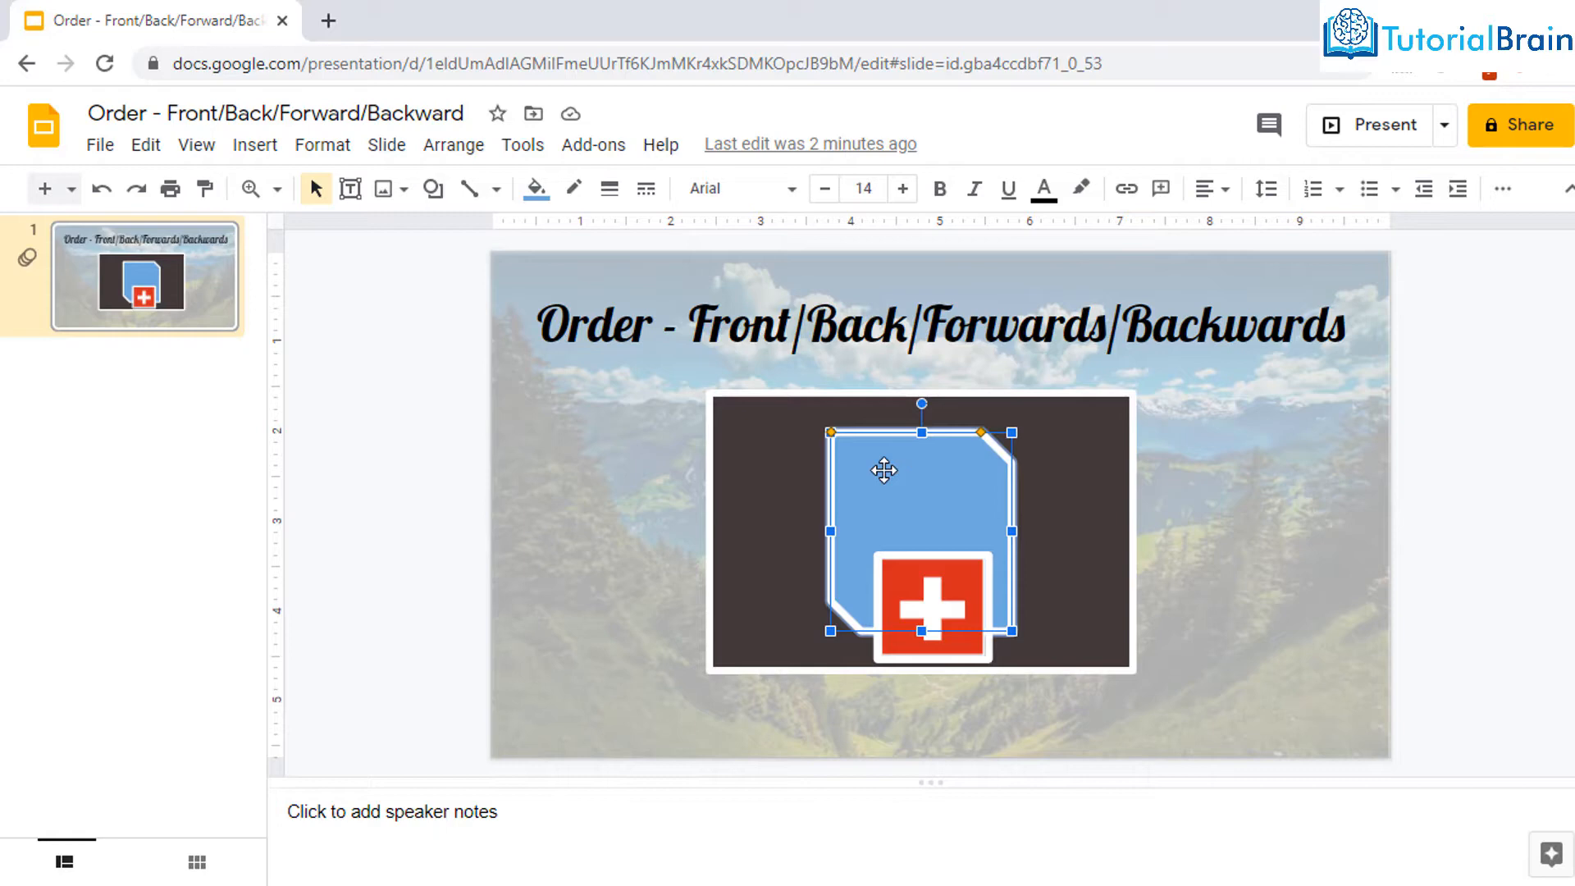
mouse_move(905, 587)
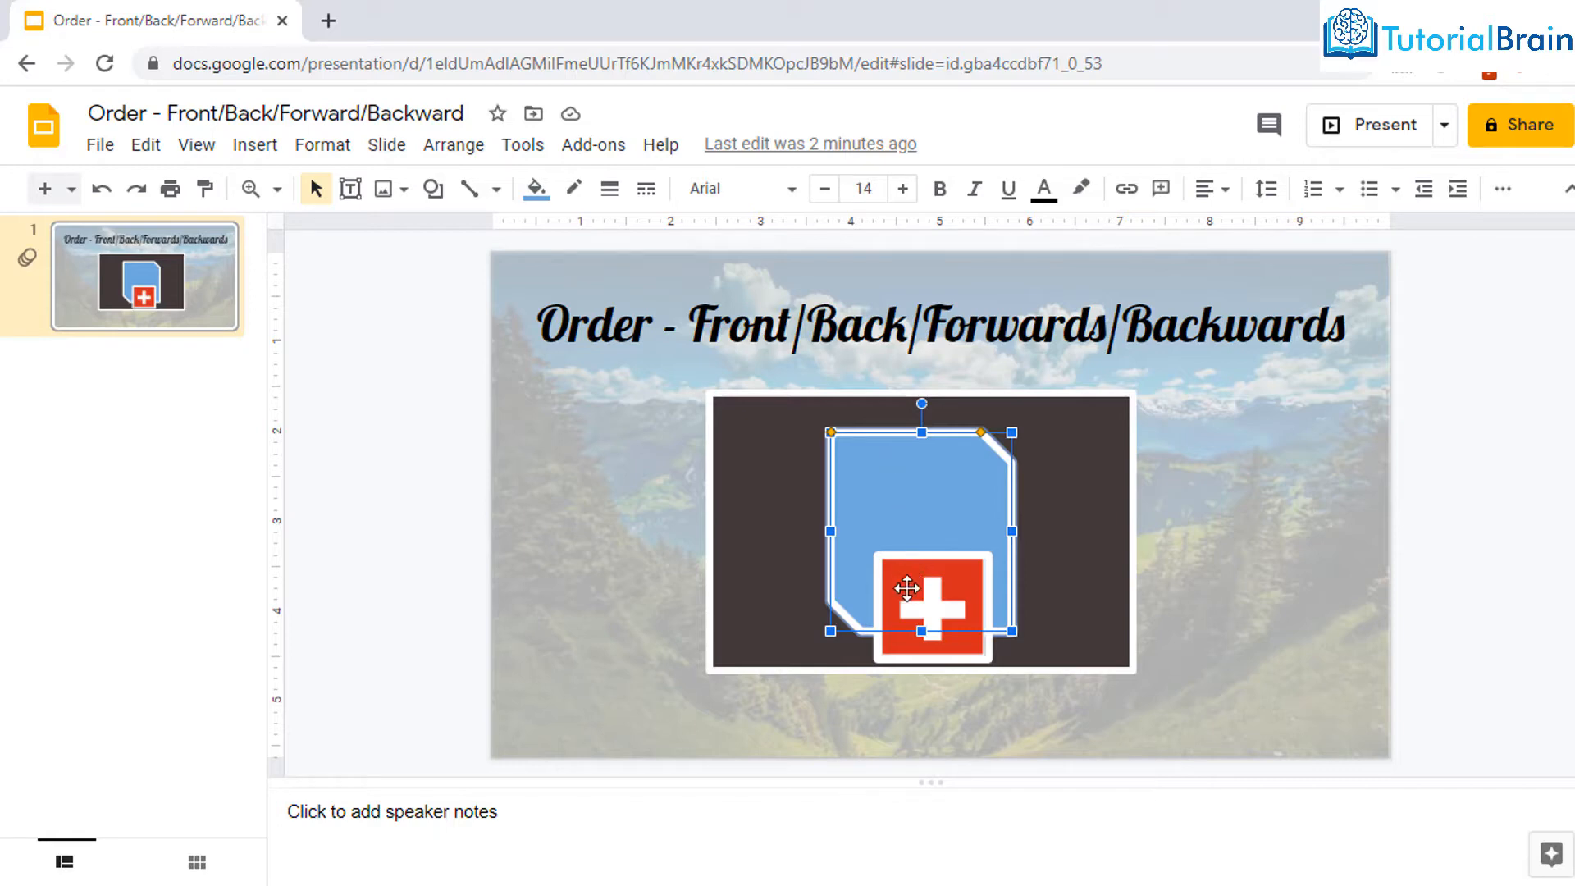
left_click(914, 610)
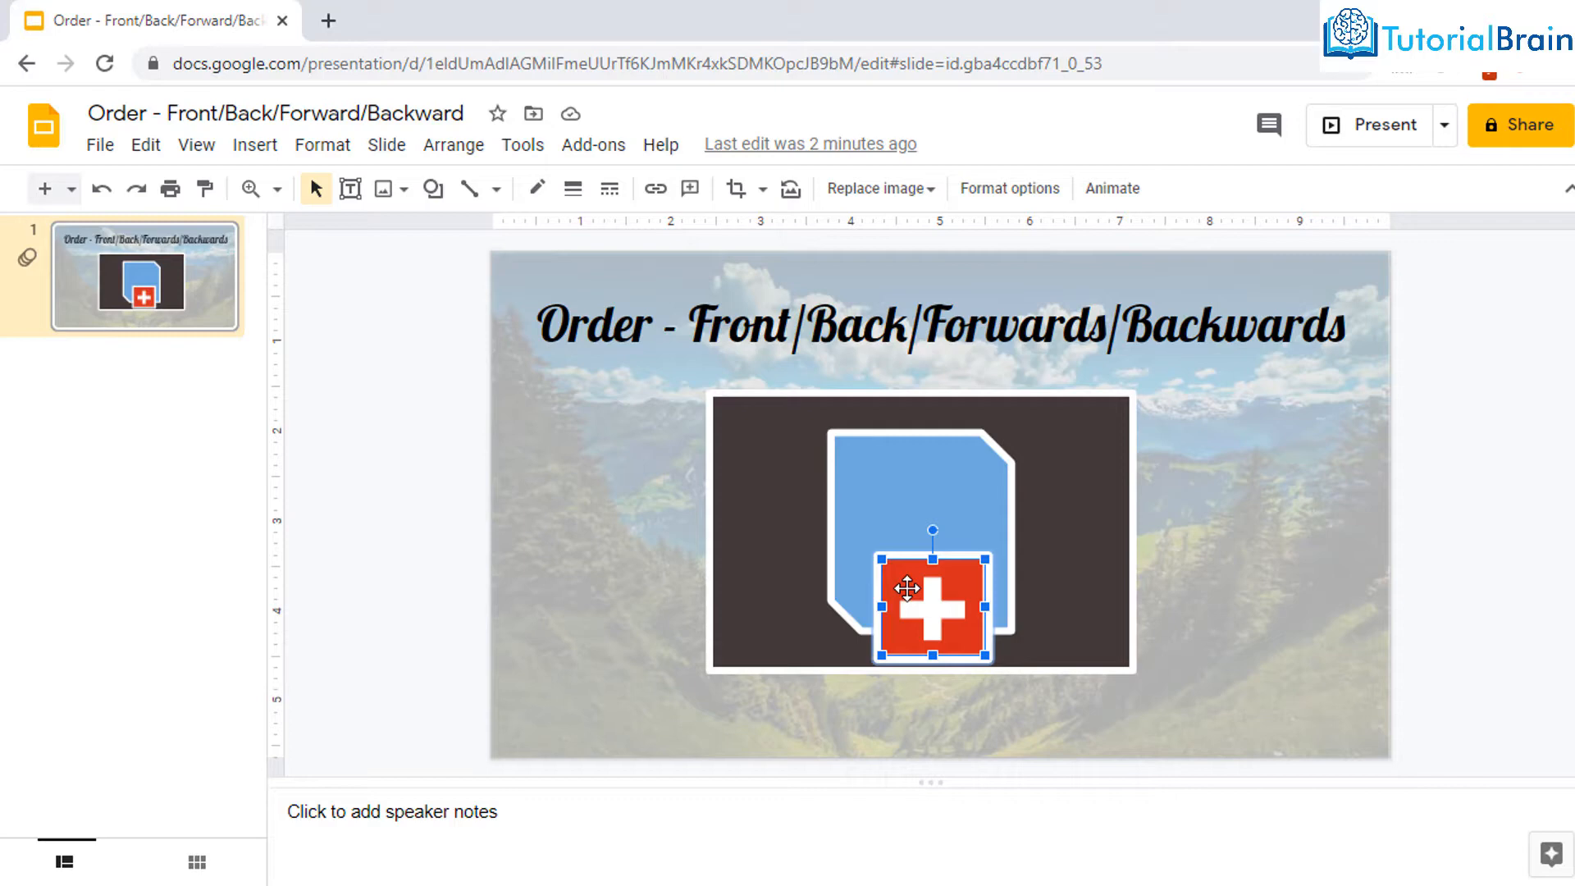
right_click(906, 587)
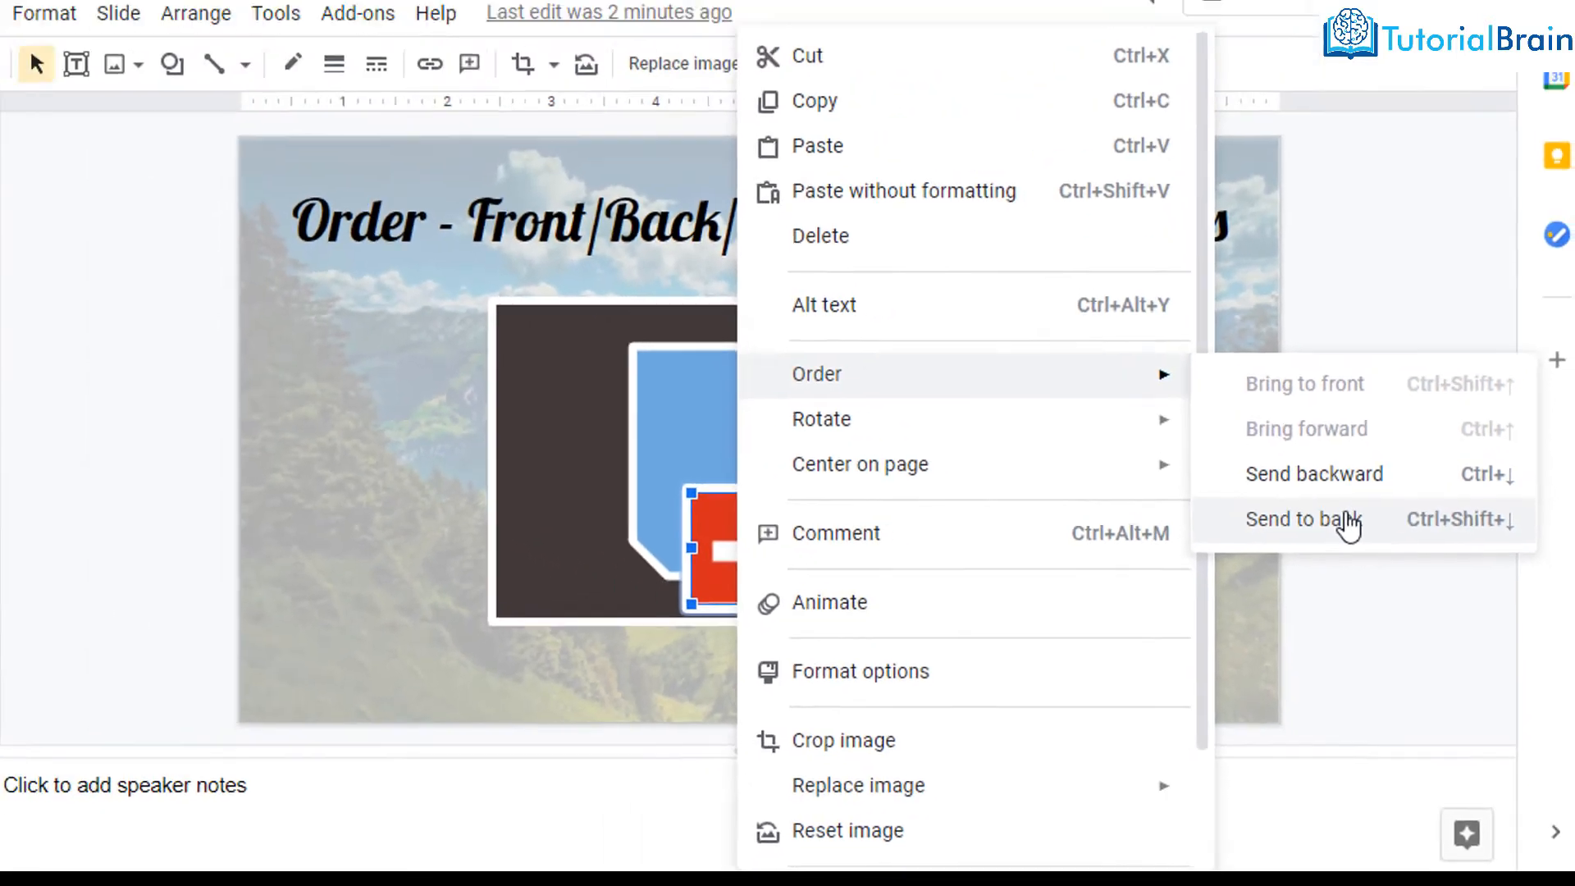
left_click(1304, 521)
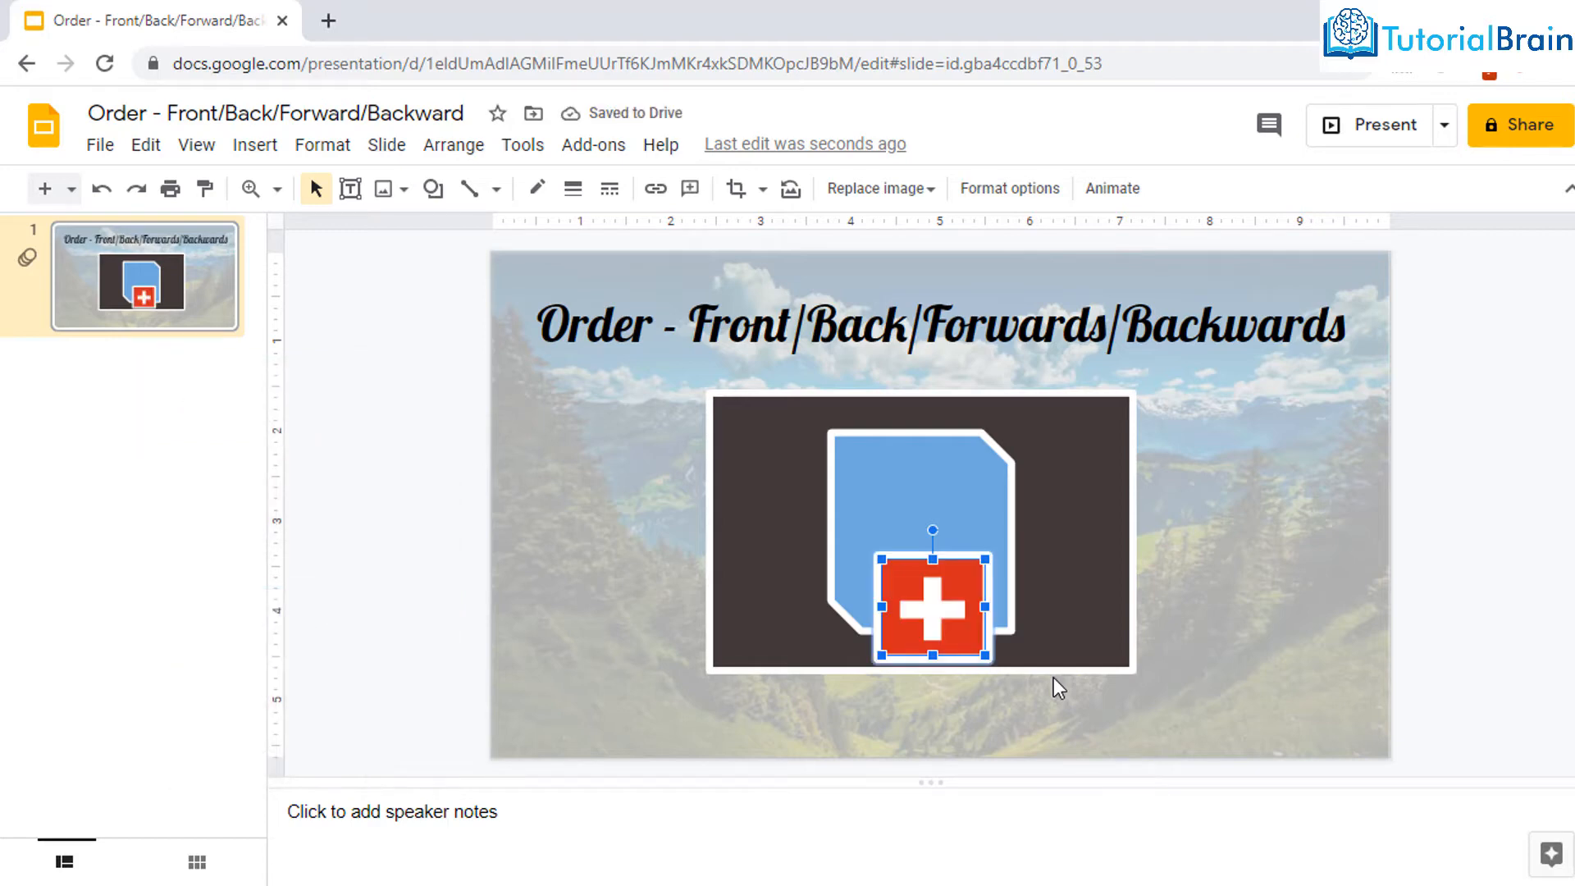
mouse_move(952, 612)
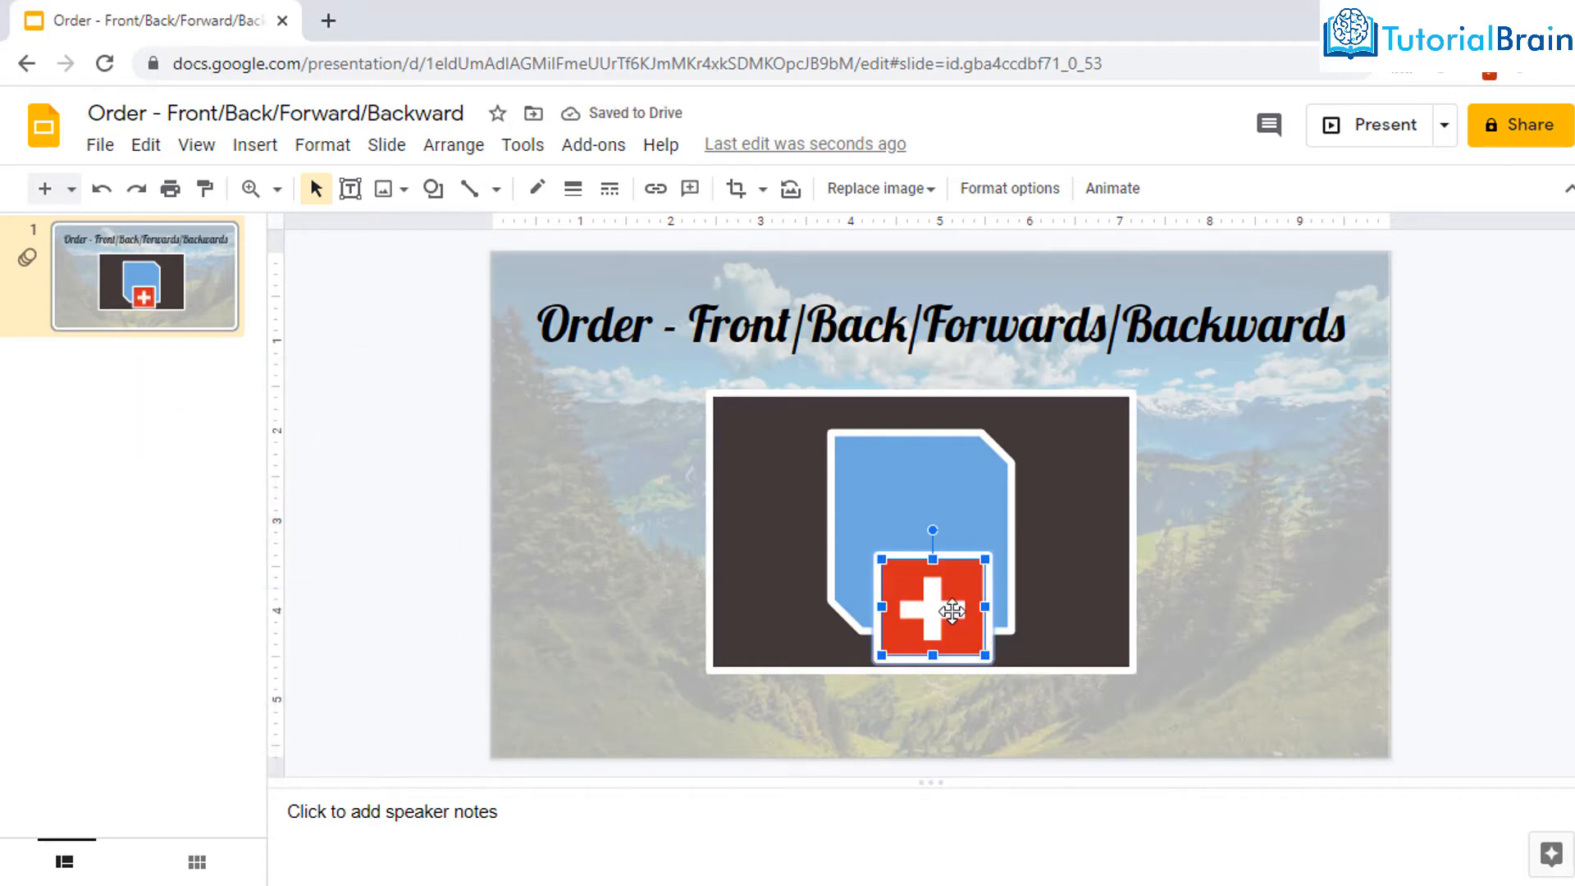
Send the flag image backward one layer so it sits behind the blue shape.
right_click(928, 611)
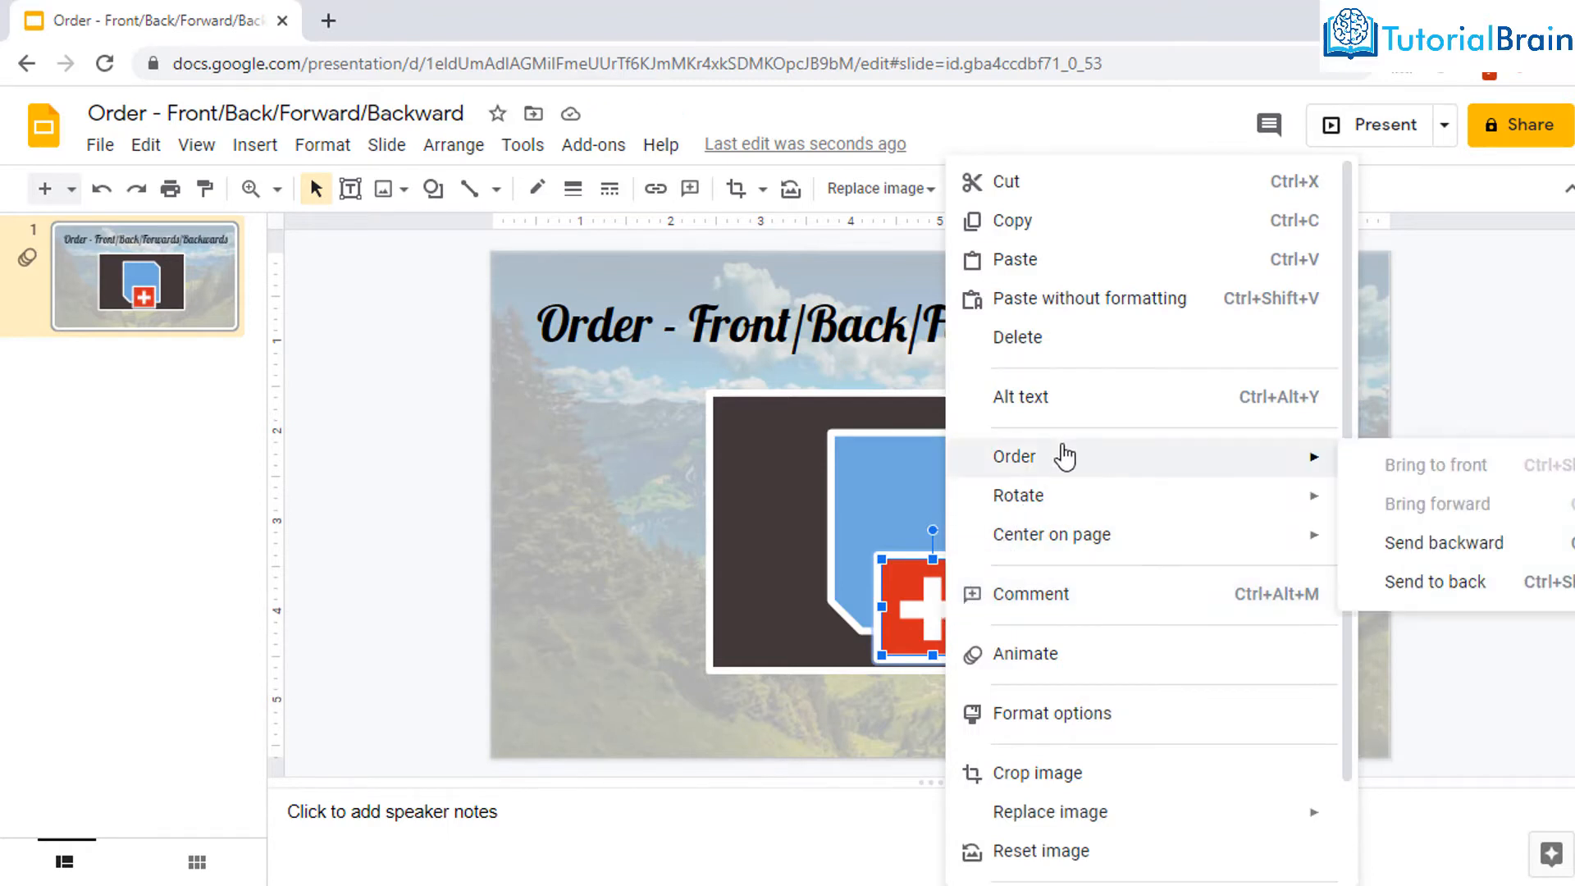
mouse_move(1443, 544)
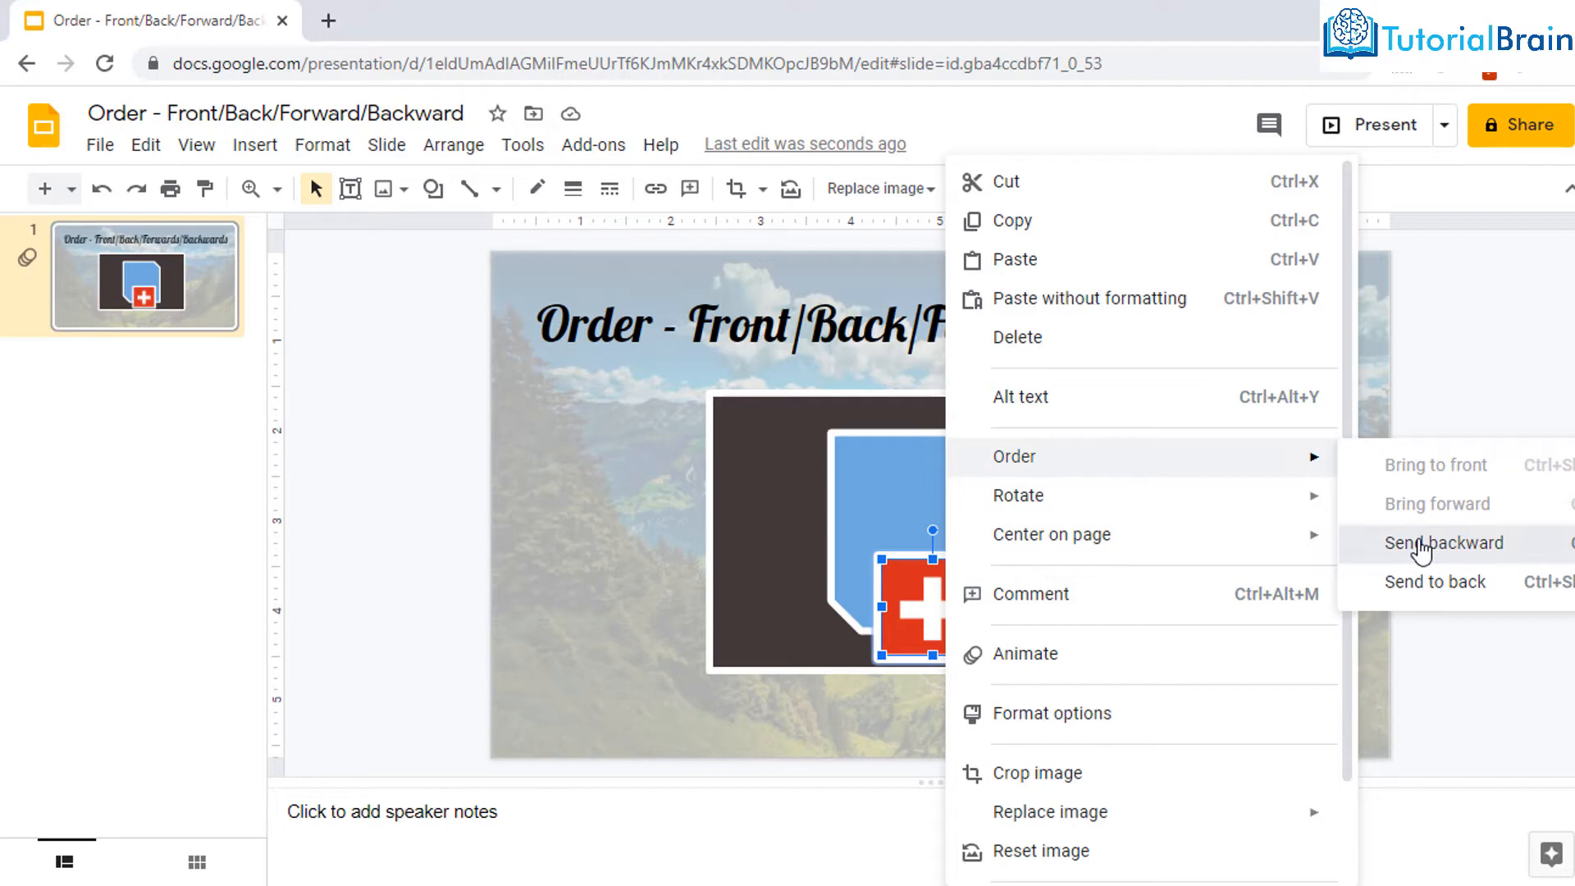
left_click(1444, 544)
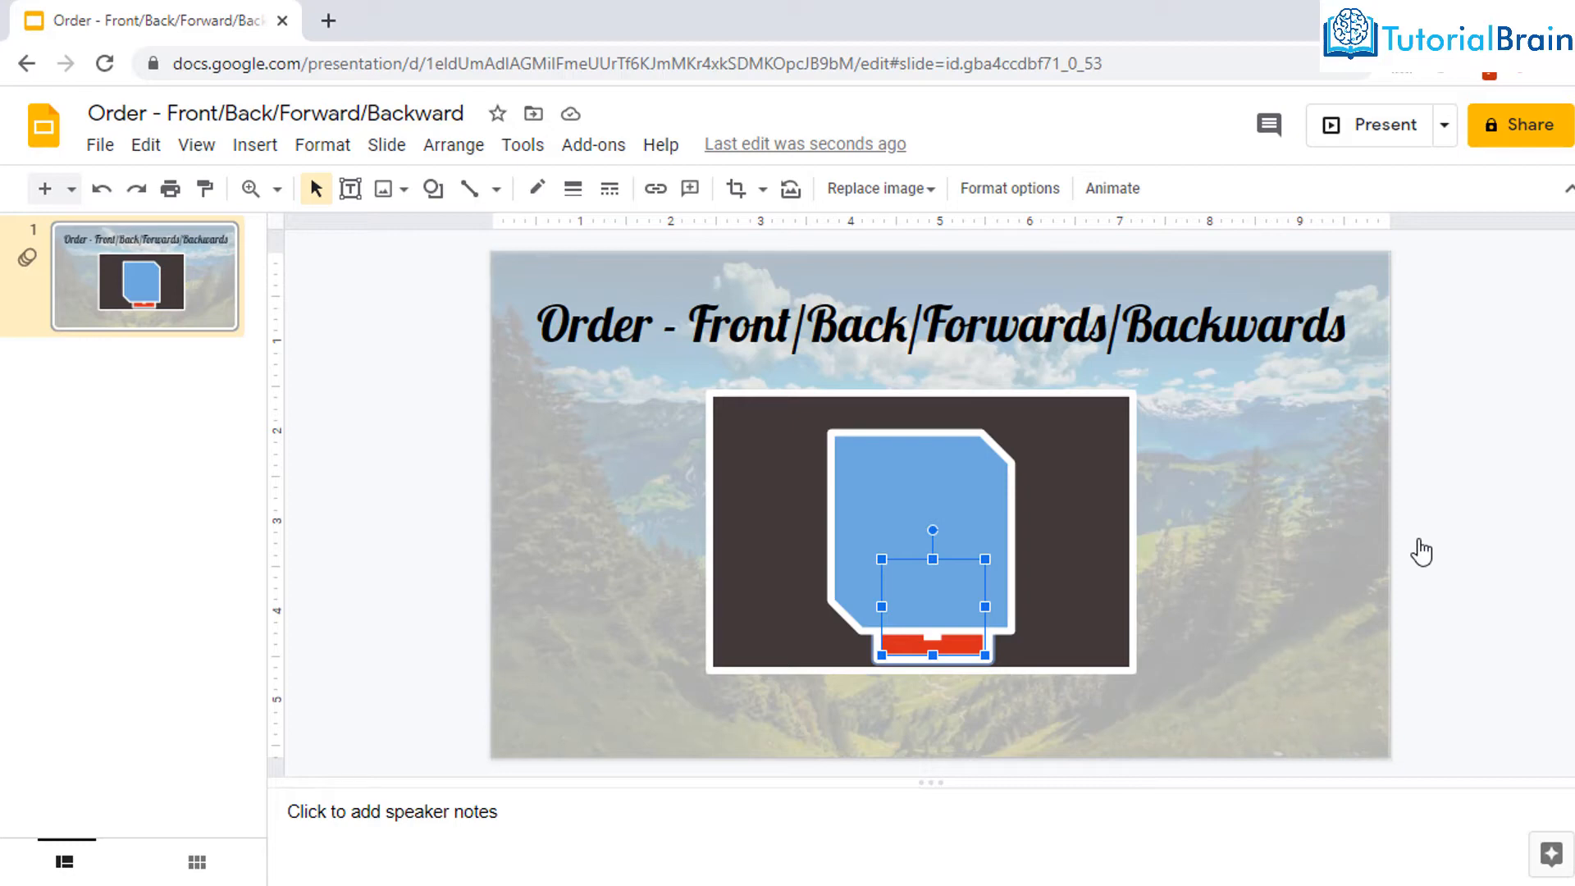
mouse_move(1053, 465)
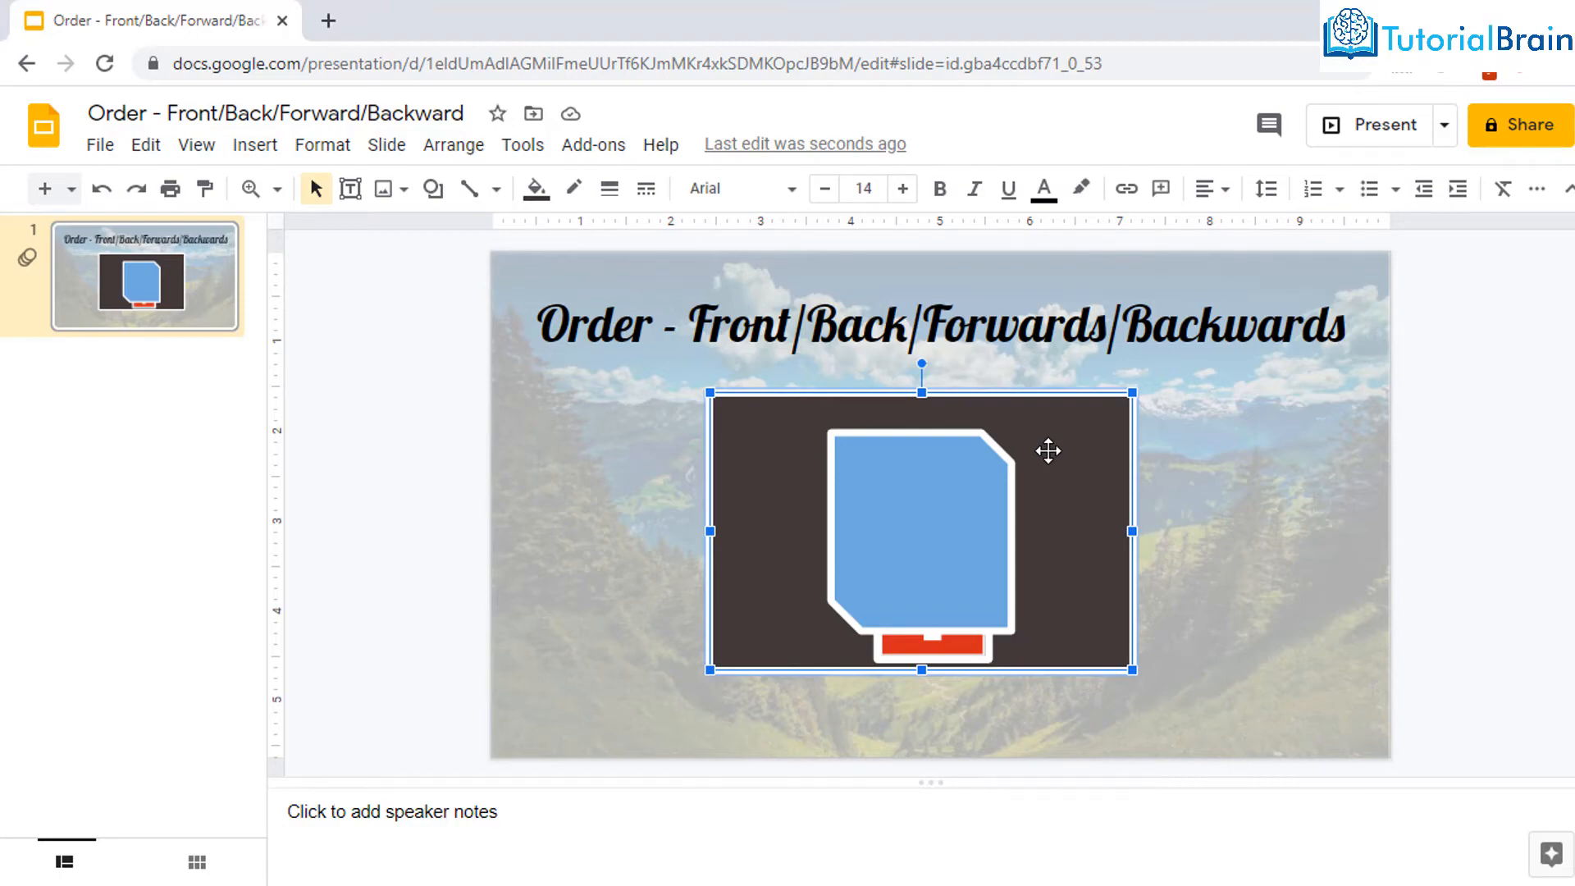
right_click(1049, 449)
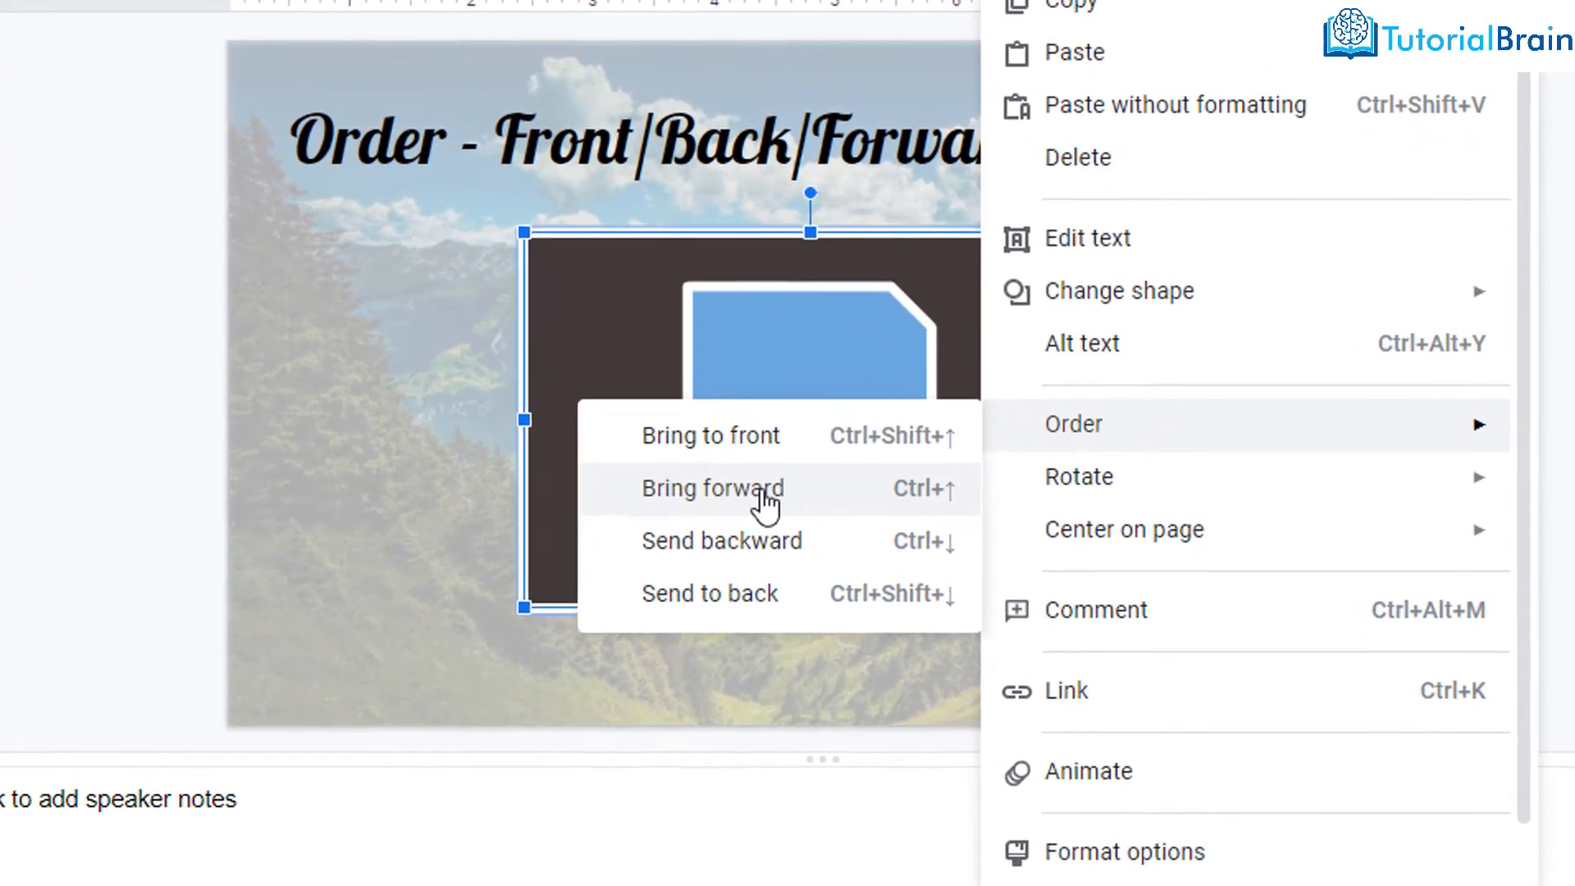
left_click(710, 489)
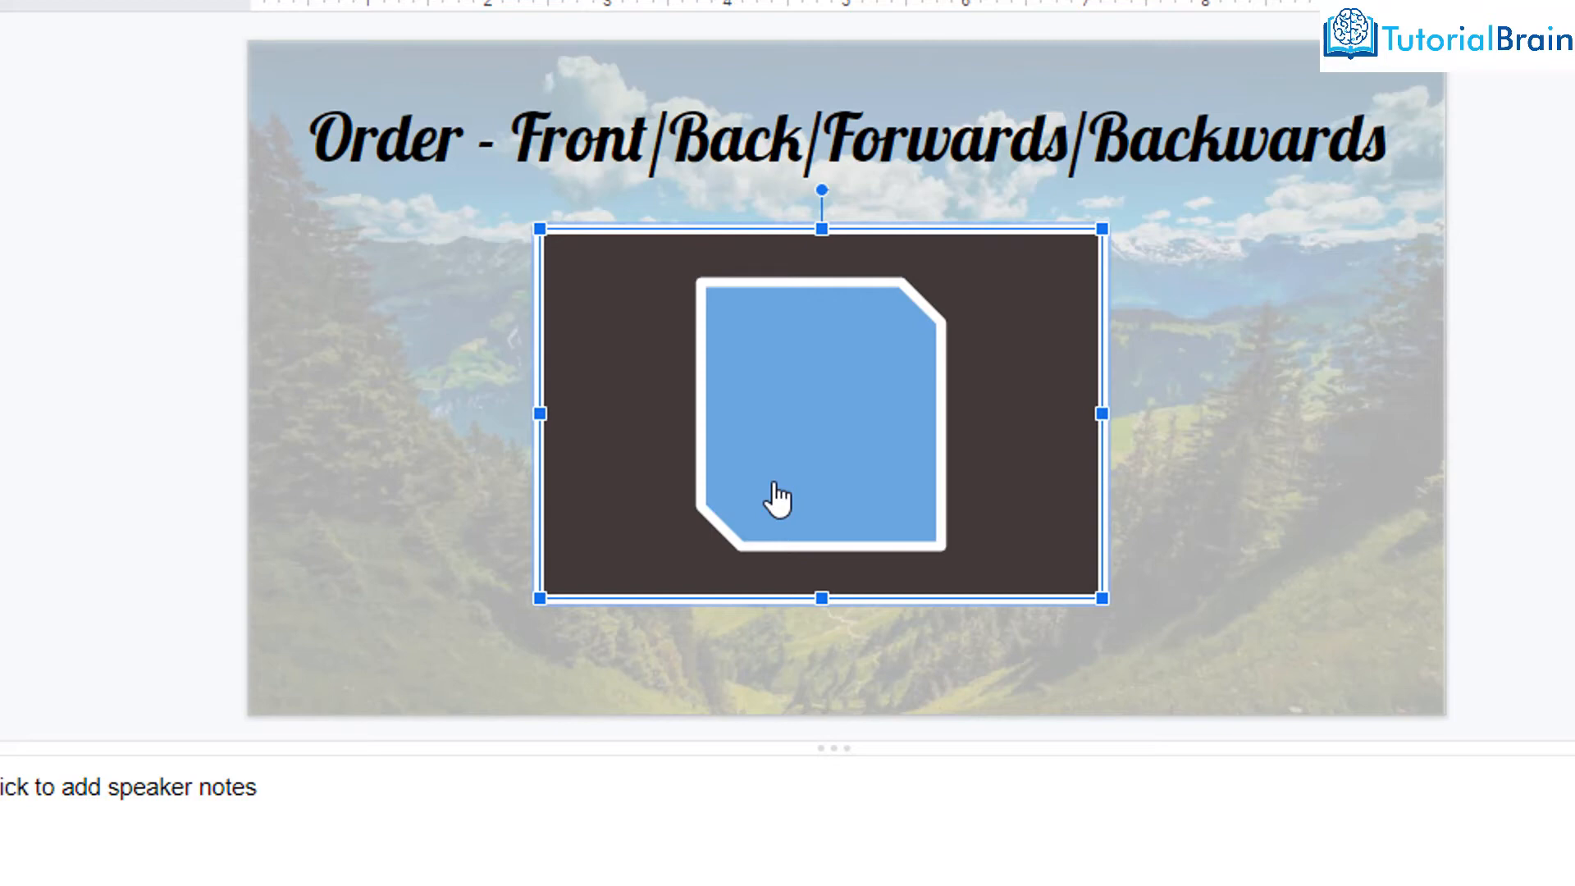
mouse_move(826, 440)
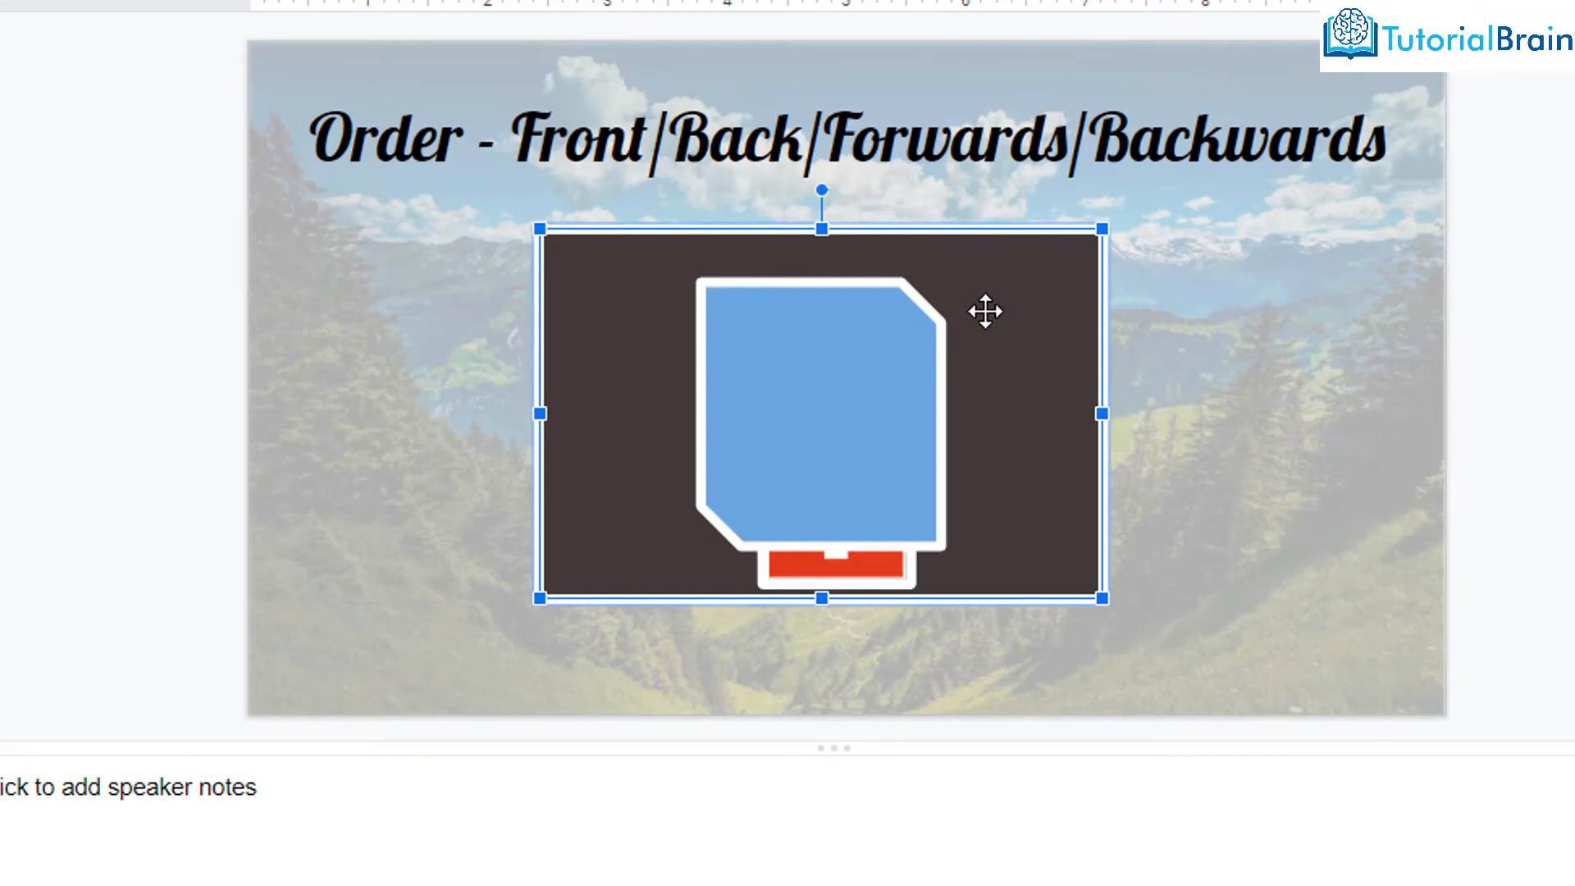
Bring the dark rectangle to the front, covering the blue shape and flag.
right_click(818, 412)
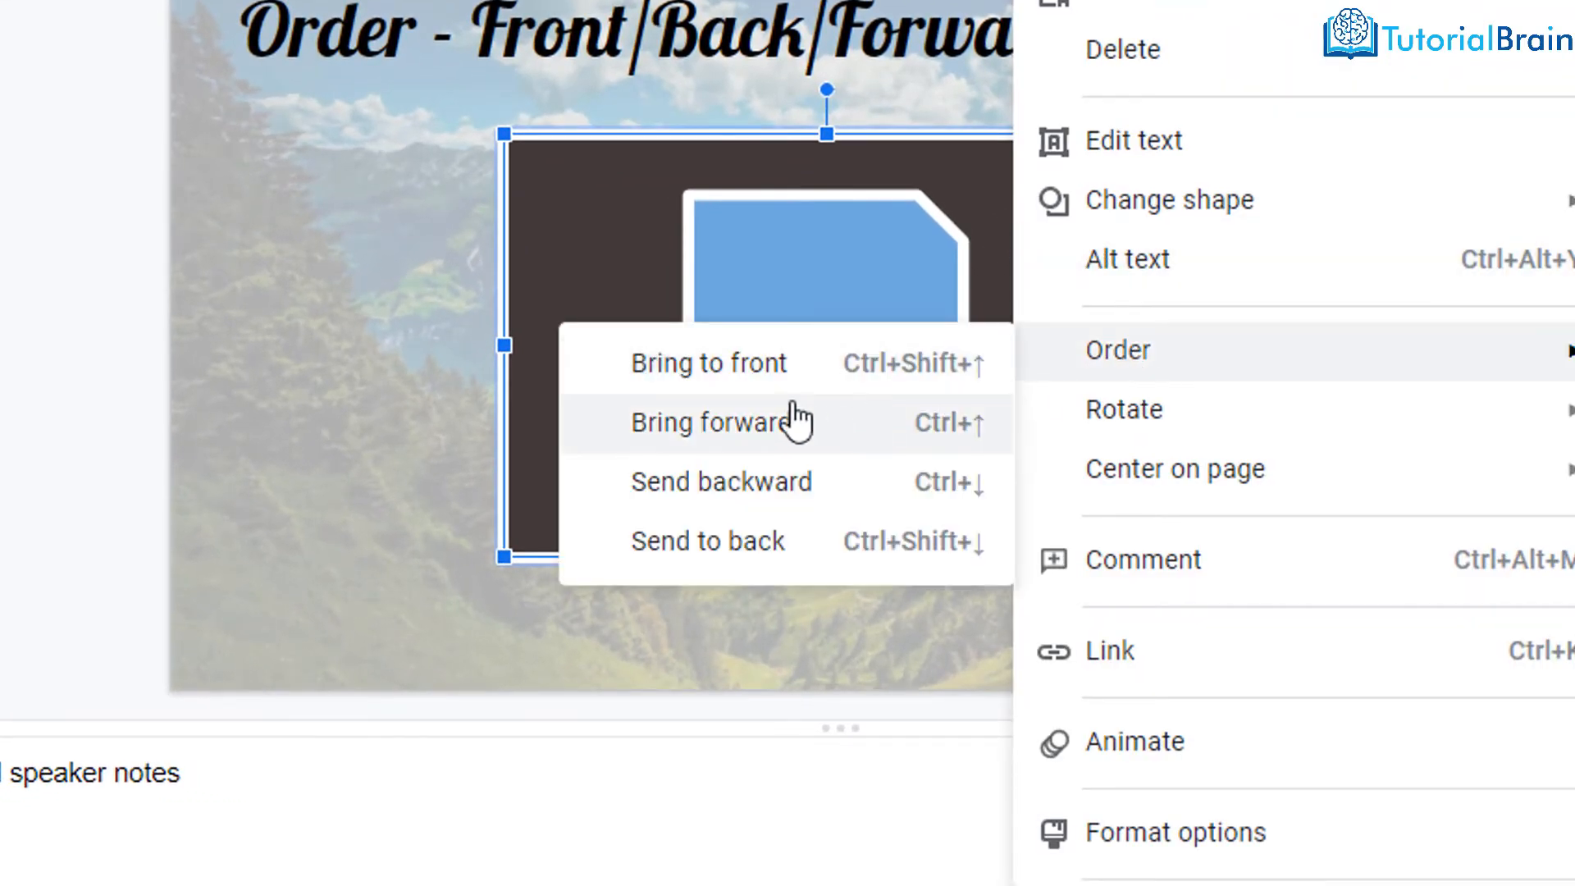
left_click(716, 422)
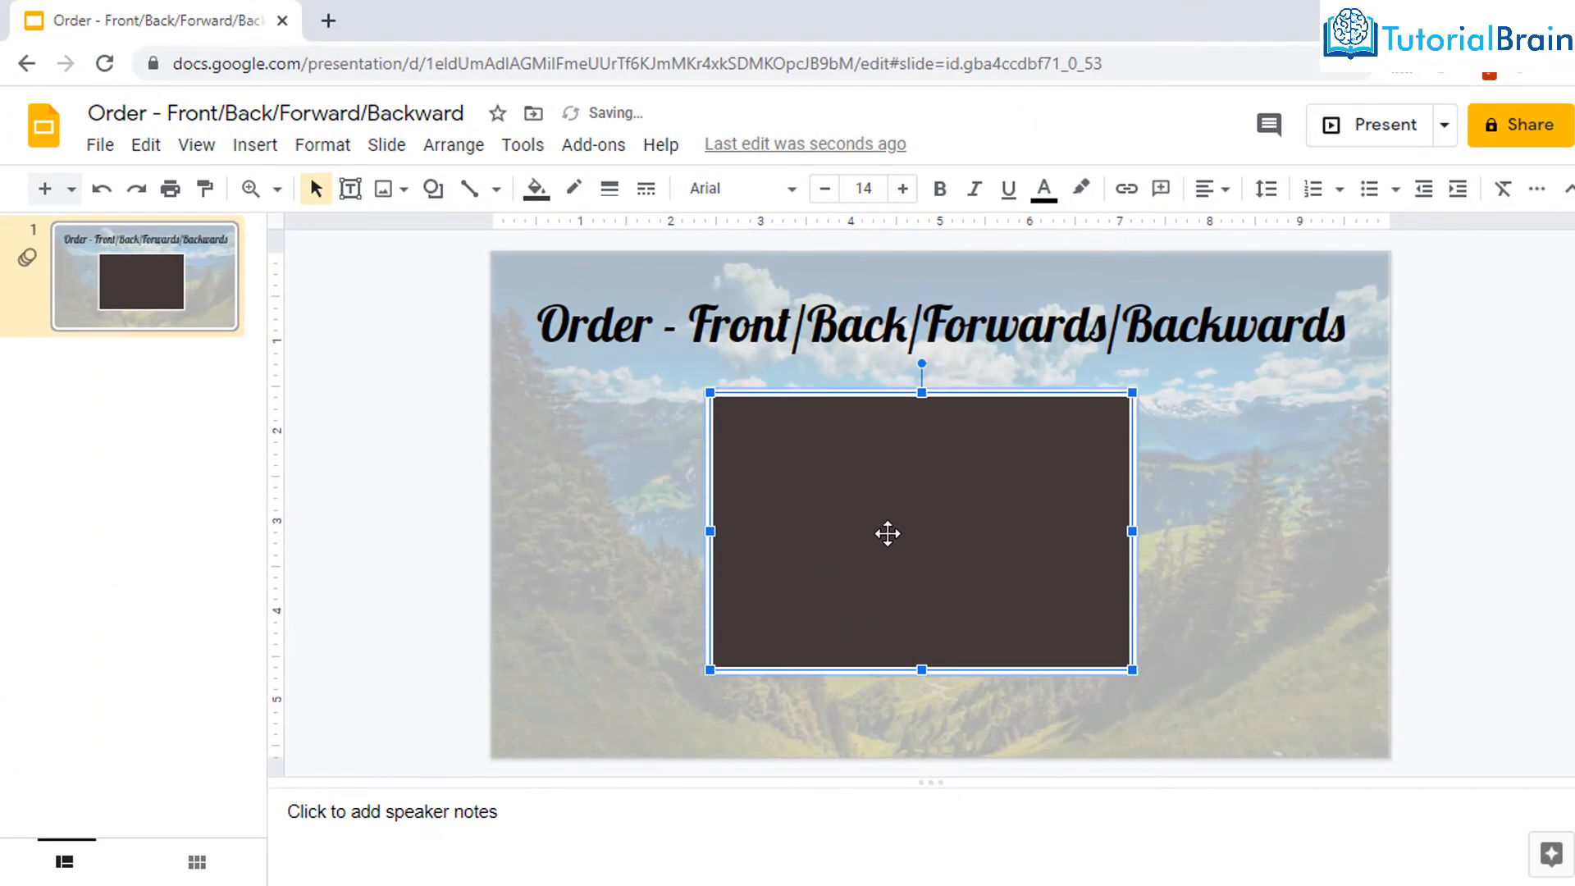